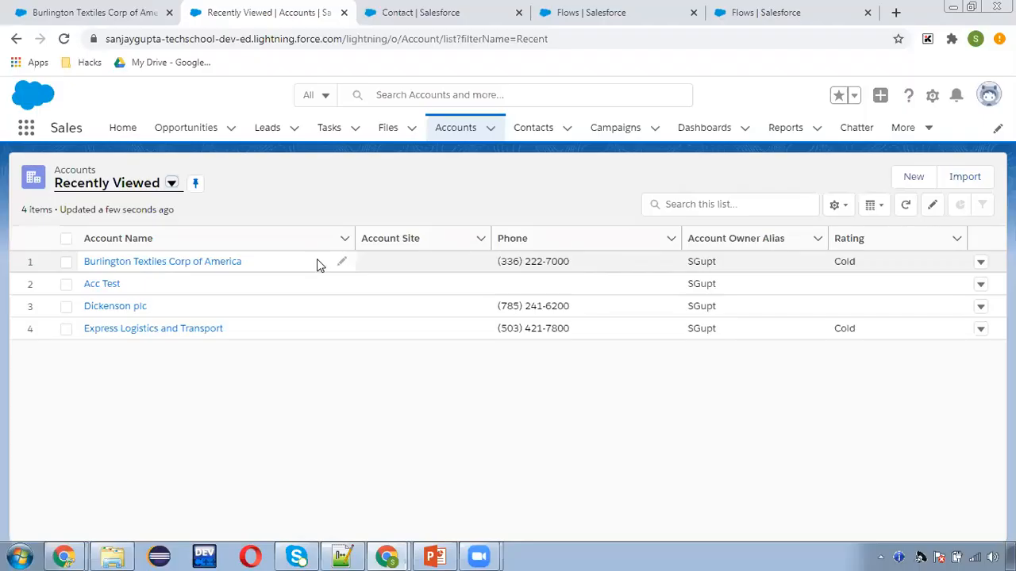
pyautogui.moveTo(207, 269)
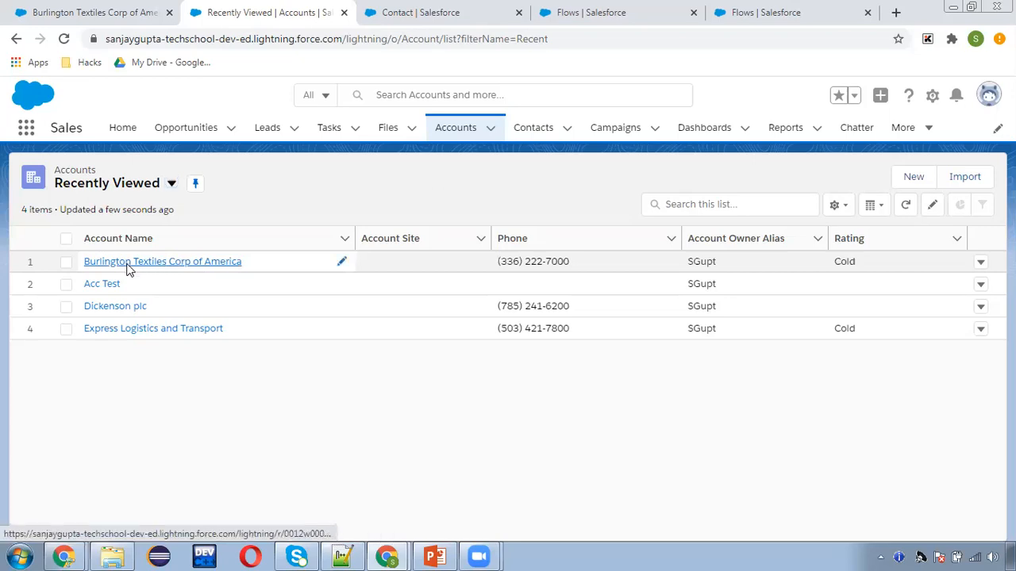
# - Open the Burlington Textiles Corp of America account and locate Demo Contact in its Contacts (5) list
pyautogui.click(162, 261)
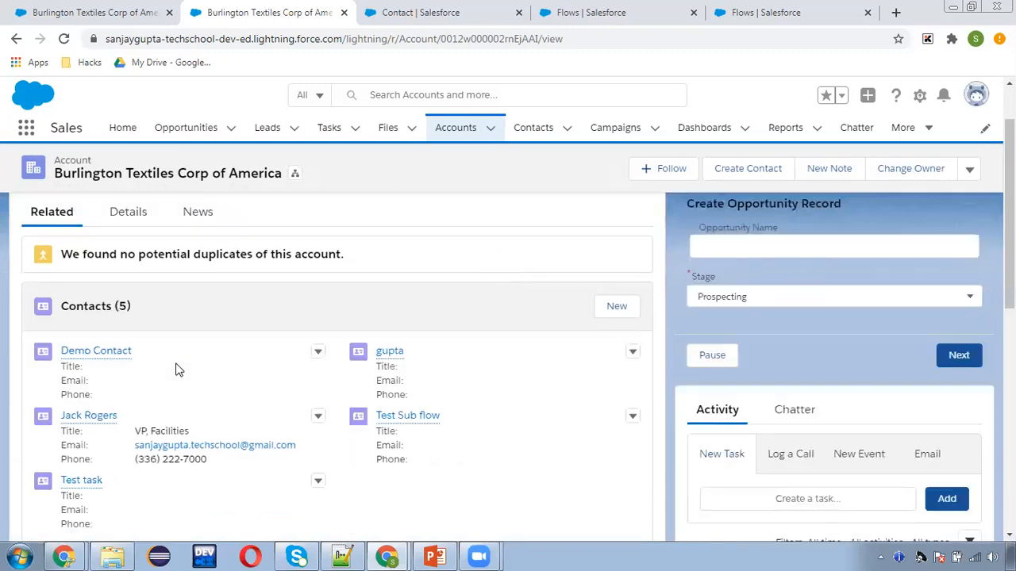
pyautogui.scroll(-3)
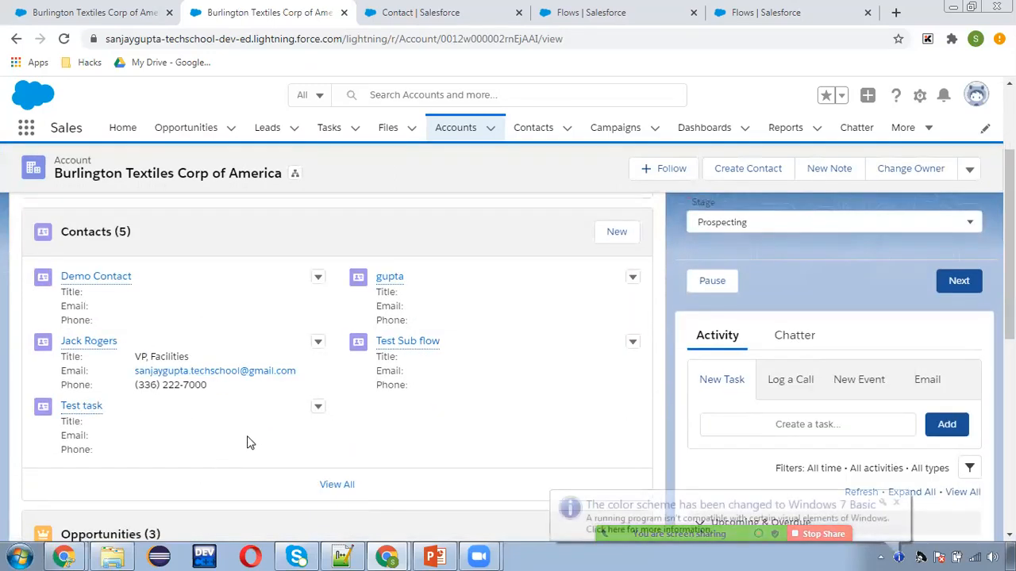
pyautogui.scroll(3)
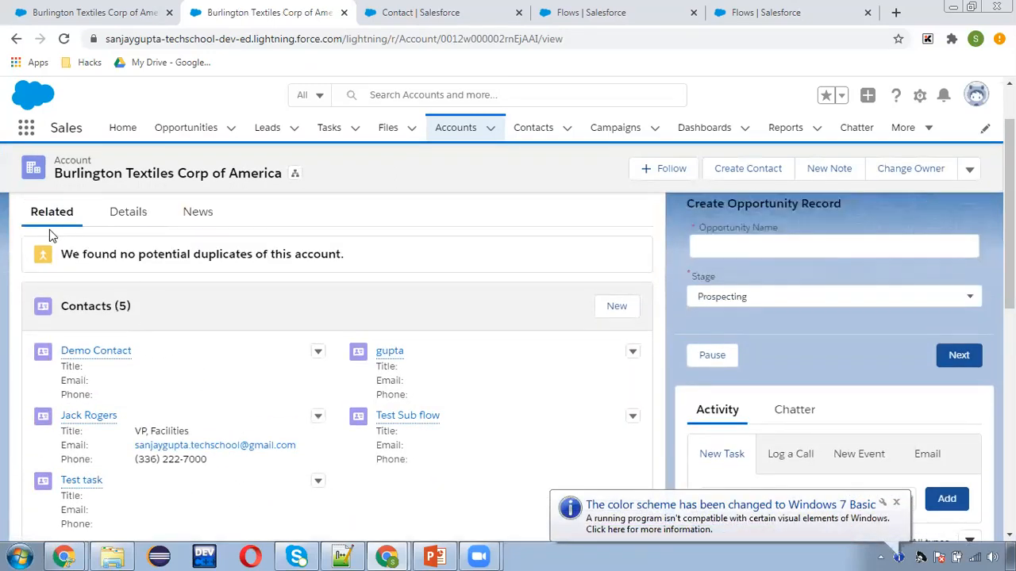
pyautogui.scroll(-3)
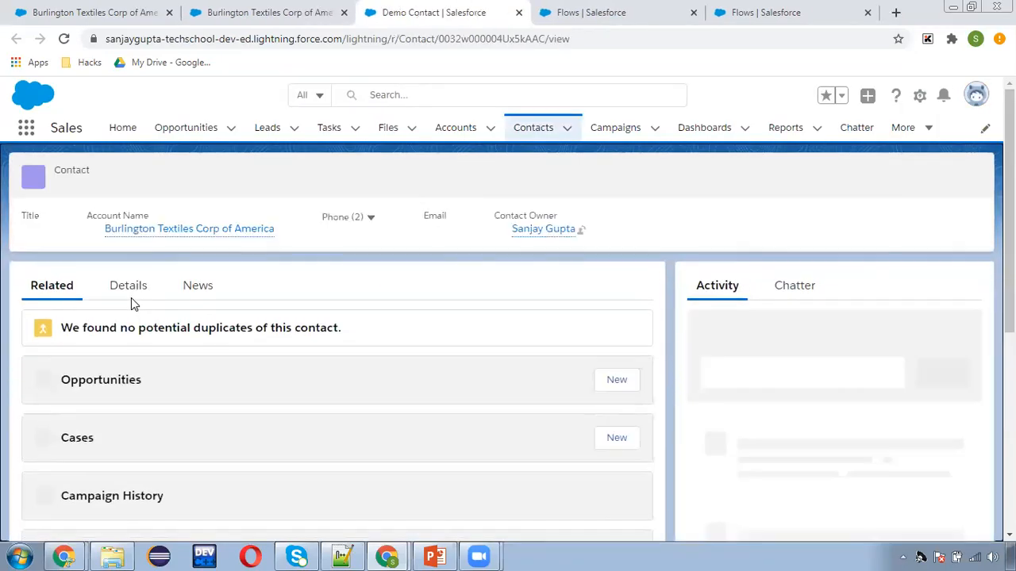
# - Show Demo Contact's Details fields, with Account Name Burlington Textiles Corp of America
pyautogui.click(127, 286)
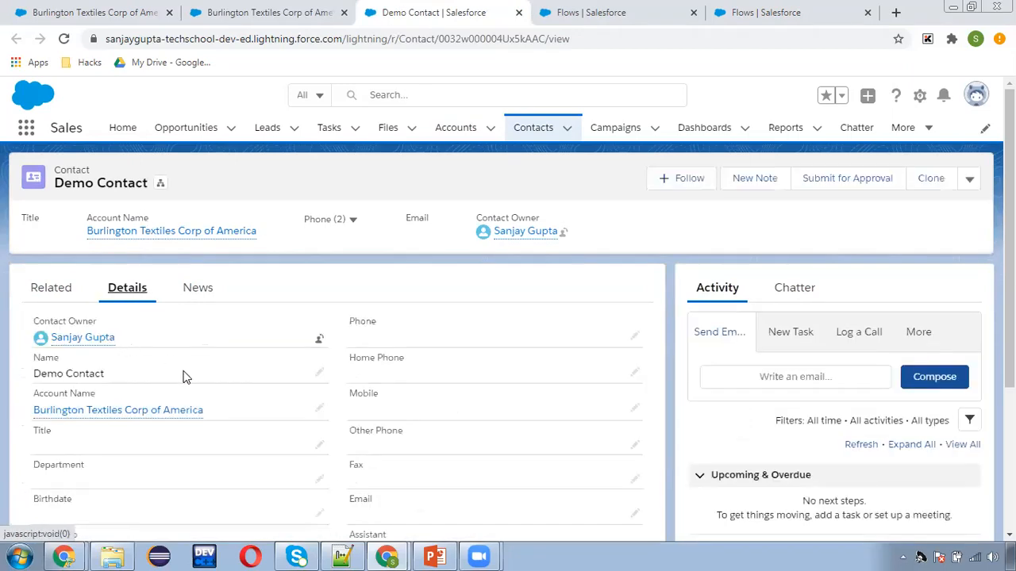
pyautogui.scroll(-3)
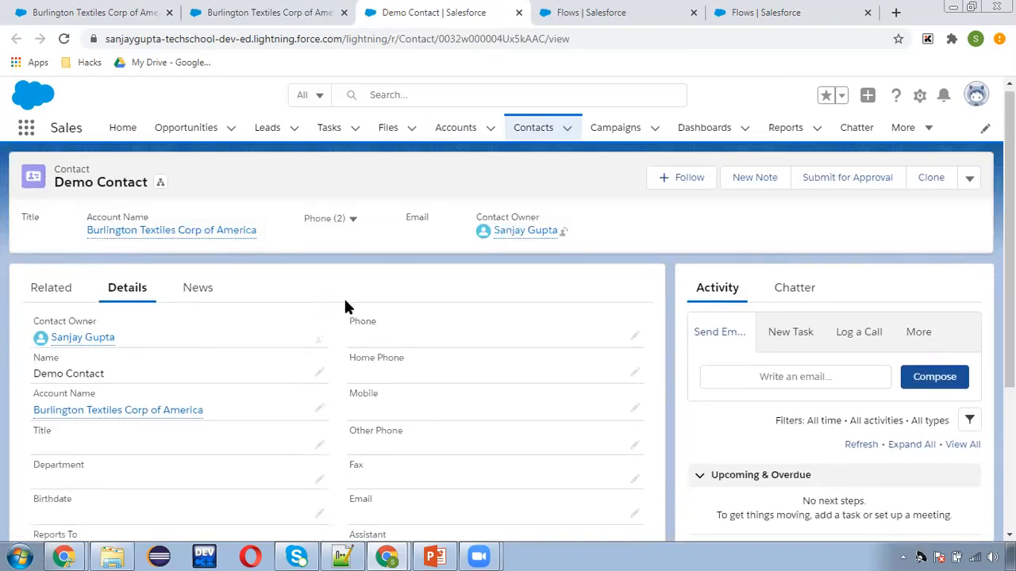
pyautogui.moveTo(111, 238)
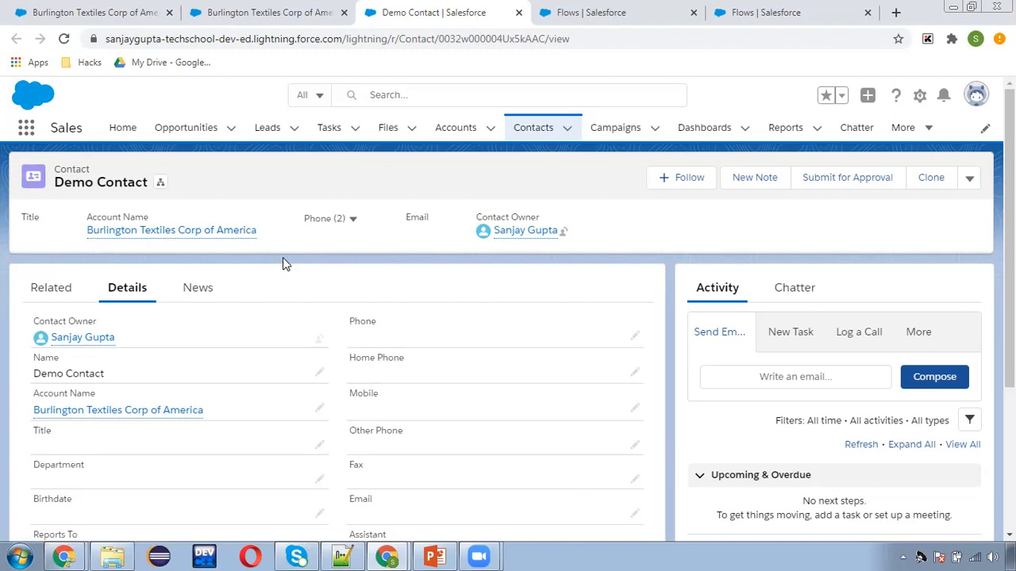
pyautogui.moveTo(343, 289)
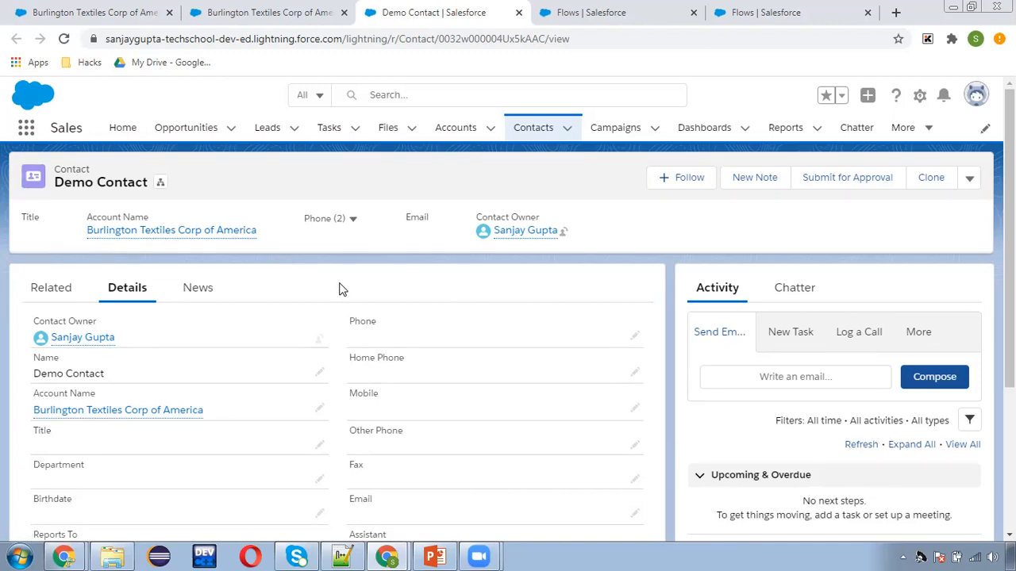
pyautogui.moveTo(420, 315)
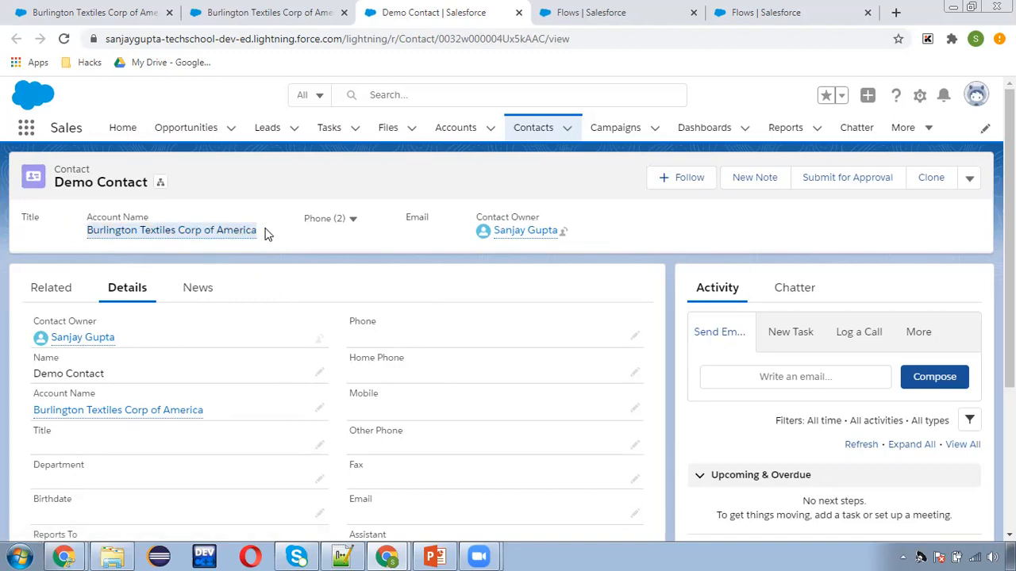
pyautogui.moveTo(276, 257)
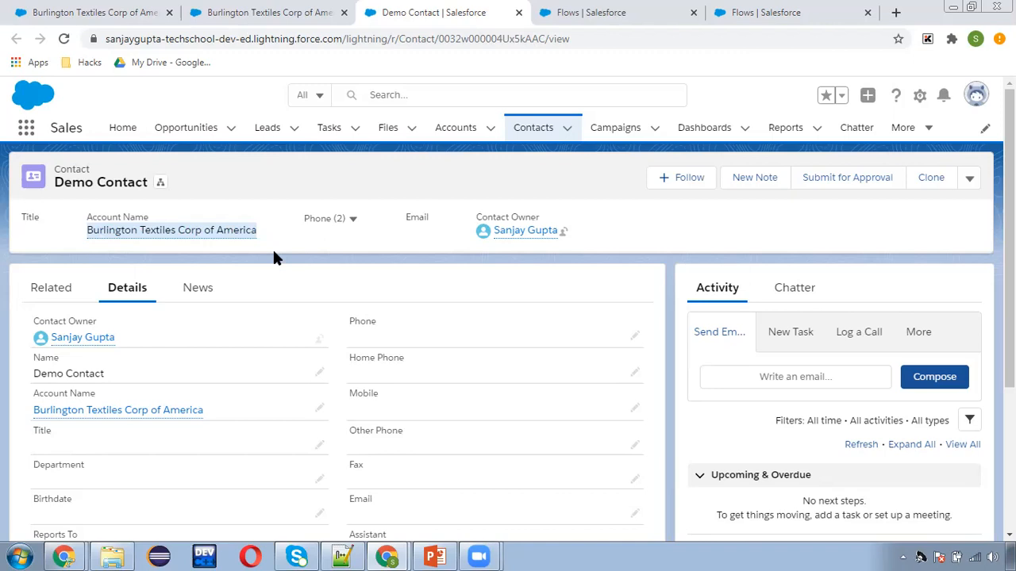
pyautogui.moveTo(190, 368)
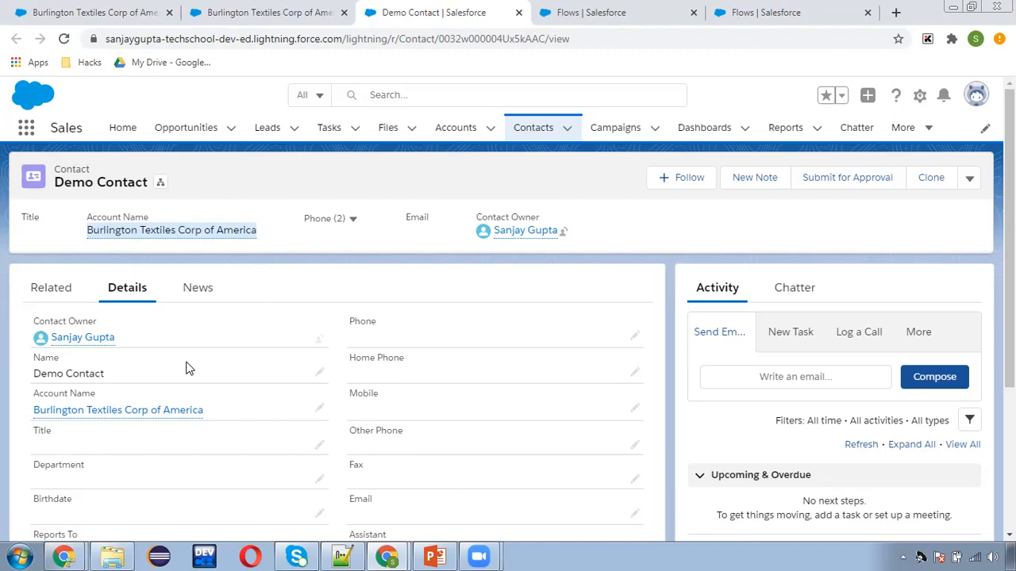
pyautogui.moveTo(216, 381)
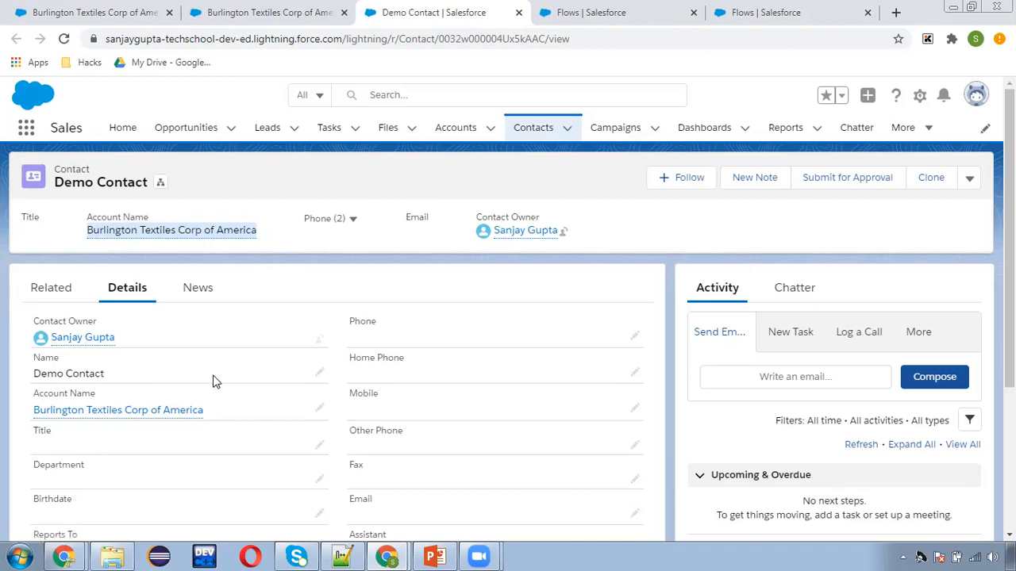
pyautogui.moveTo(204, 397)
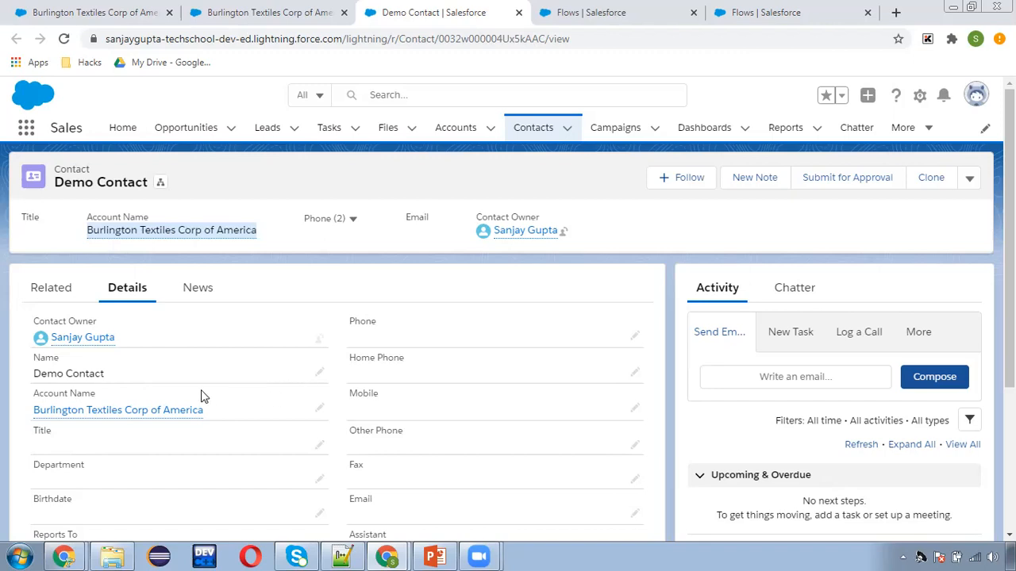
pyautogui.moveTo(139, 376)
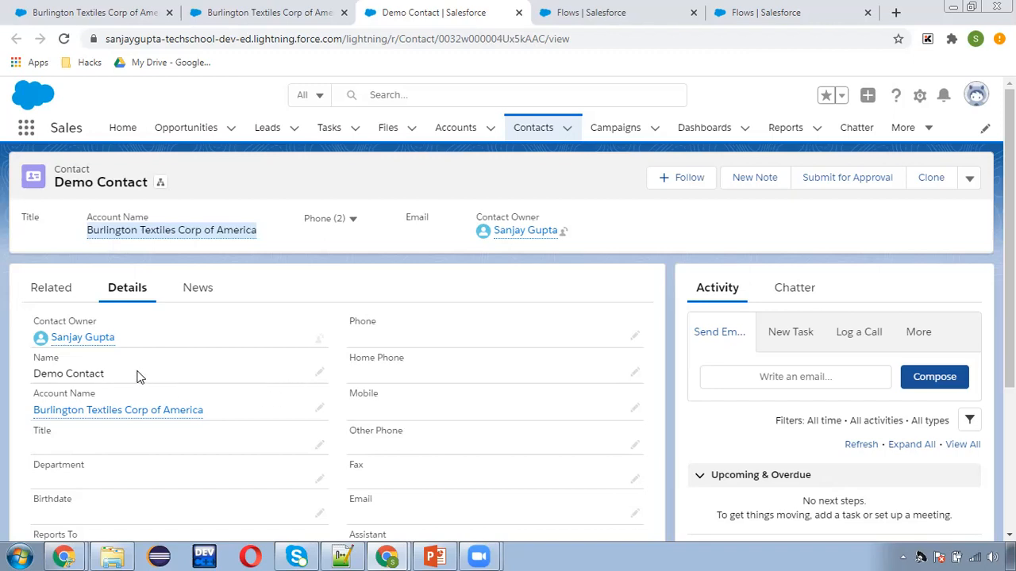
pyautogui.scroll(-3)
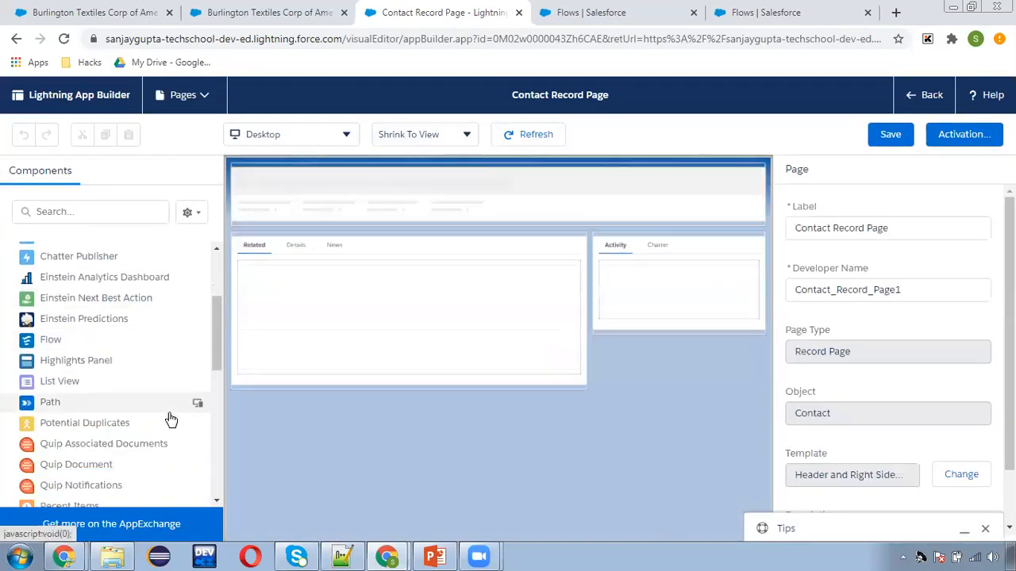
# - Place a Related List – Single component onto the Contact Record Page canvas
pyautogui.scroll(-3)
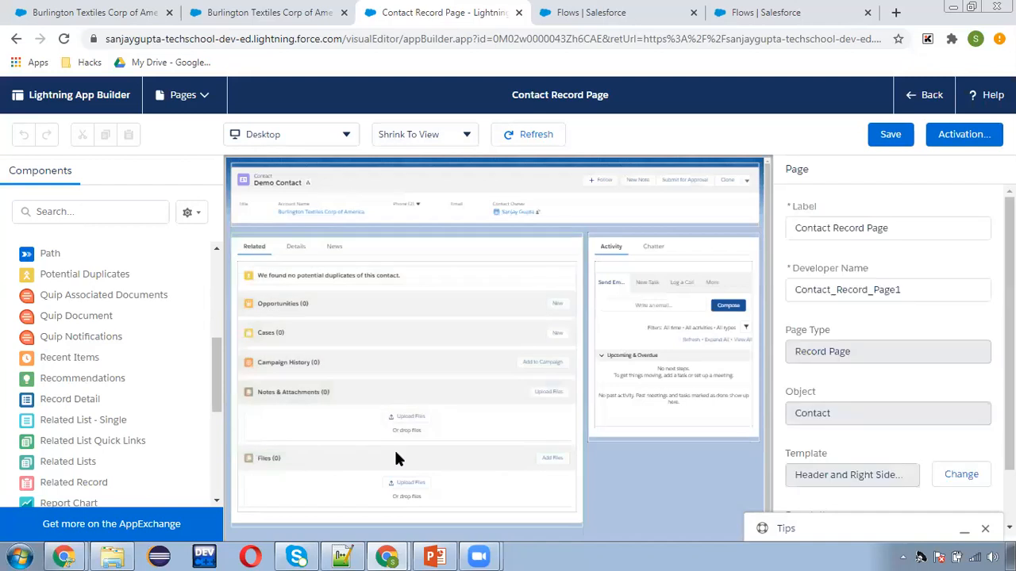
pyautogui.click(405, 301)
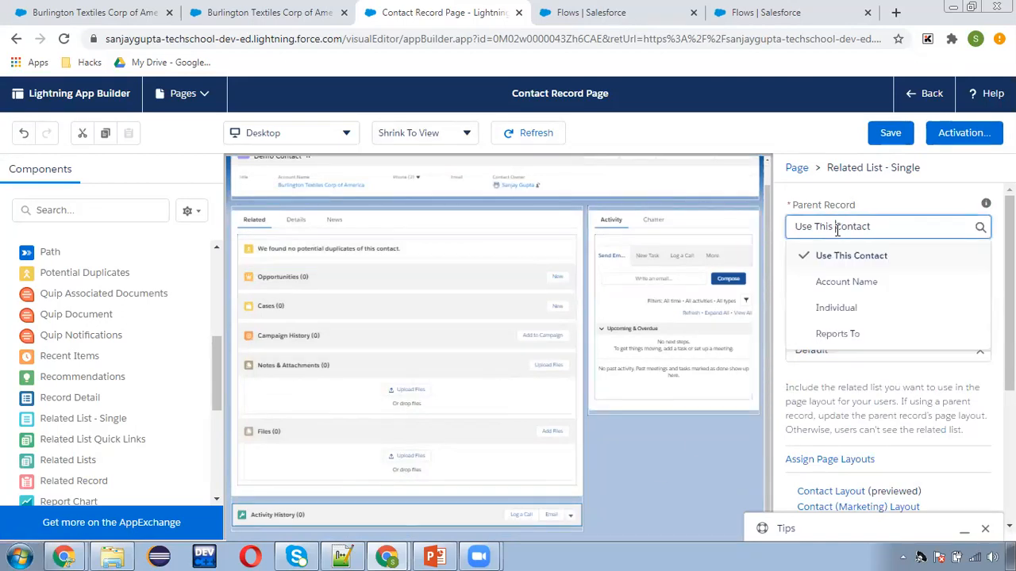
# - Point the related list at Parent Record Account Name showing the Contacts list
pyautogui.click(846, 283)
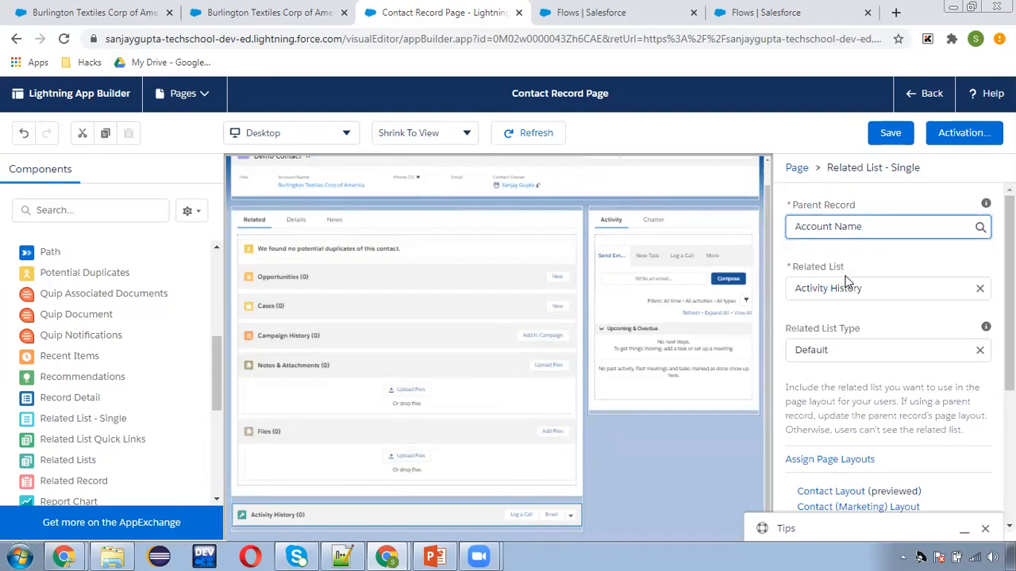
pyautogui.click(881, 289)
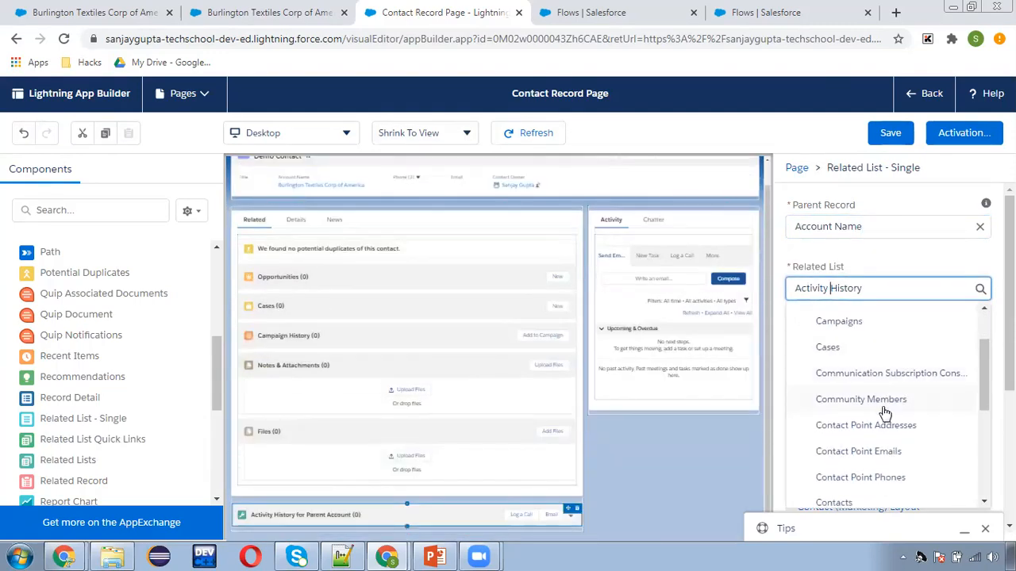
pyautogui.click(834, 501)
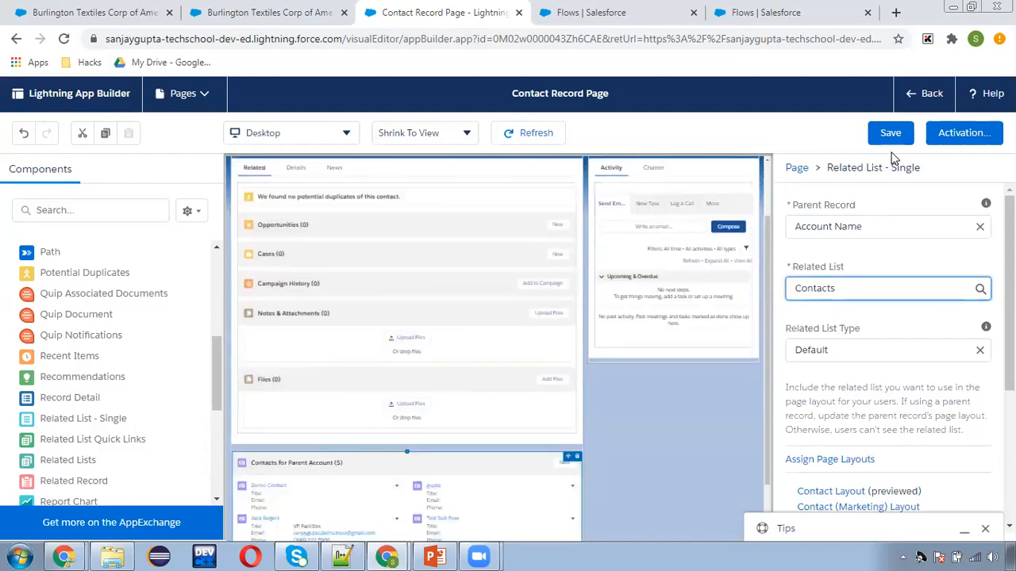
# - Save the Contact Record Page and review its Activation settings
pyautogui.click(891, 133)
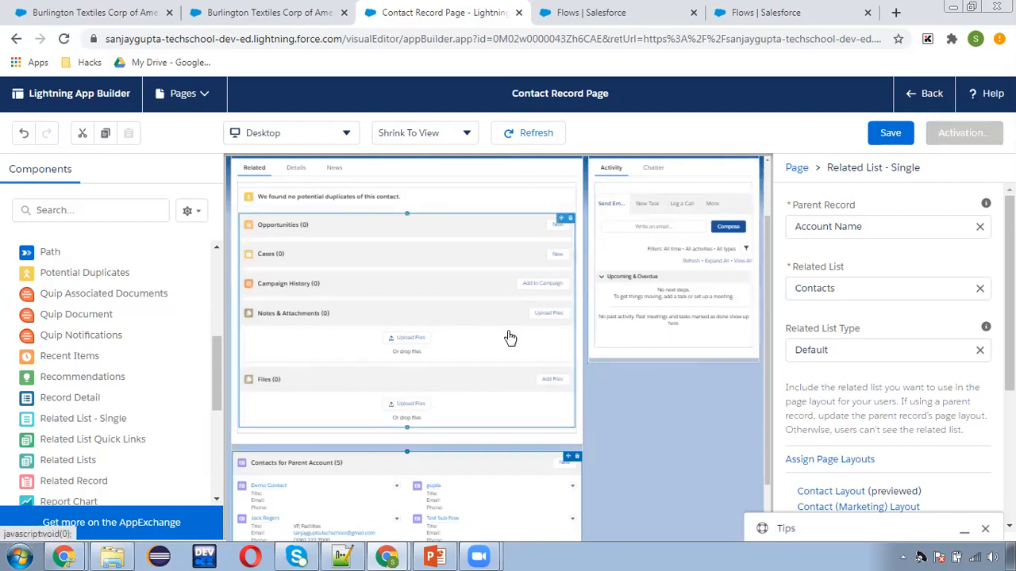
pyautogui.click(963, 134)
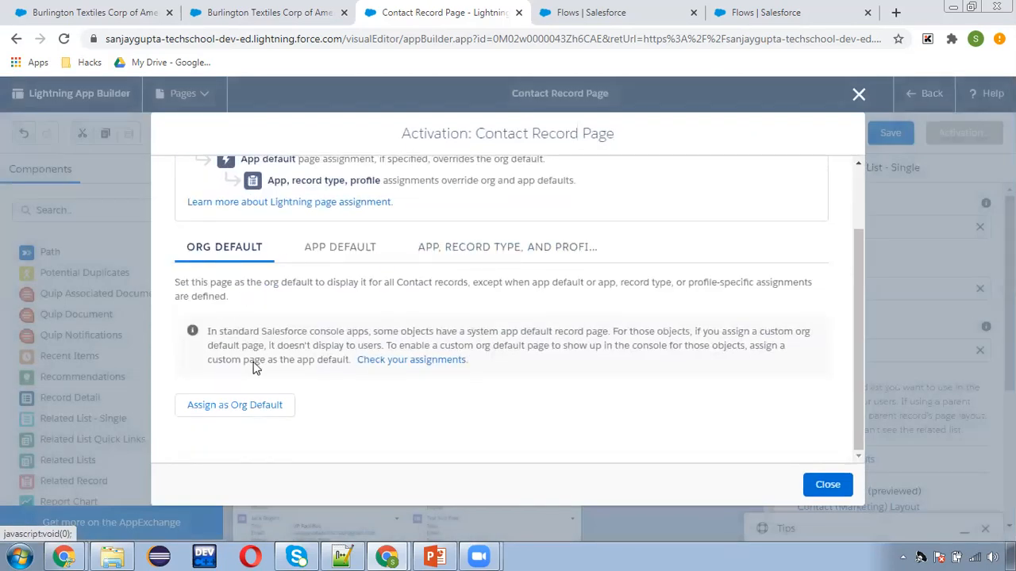
pyautogui.moveTo(457, 262)
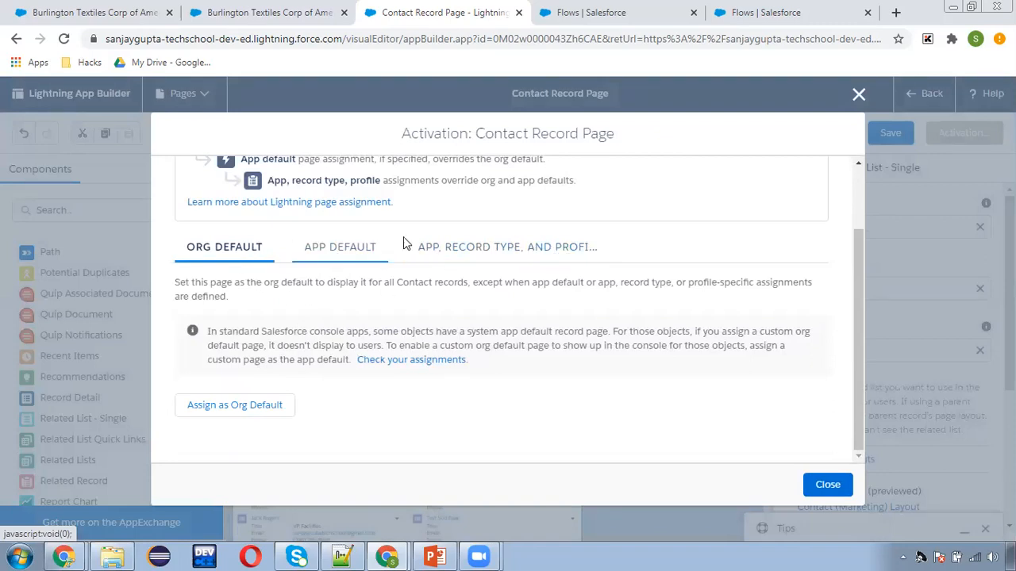
pyautogui.moveTo(457, 438)
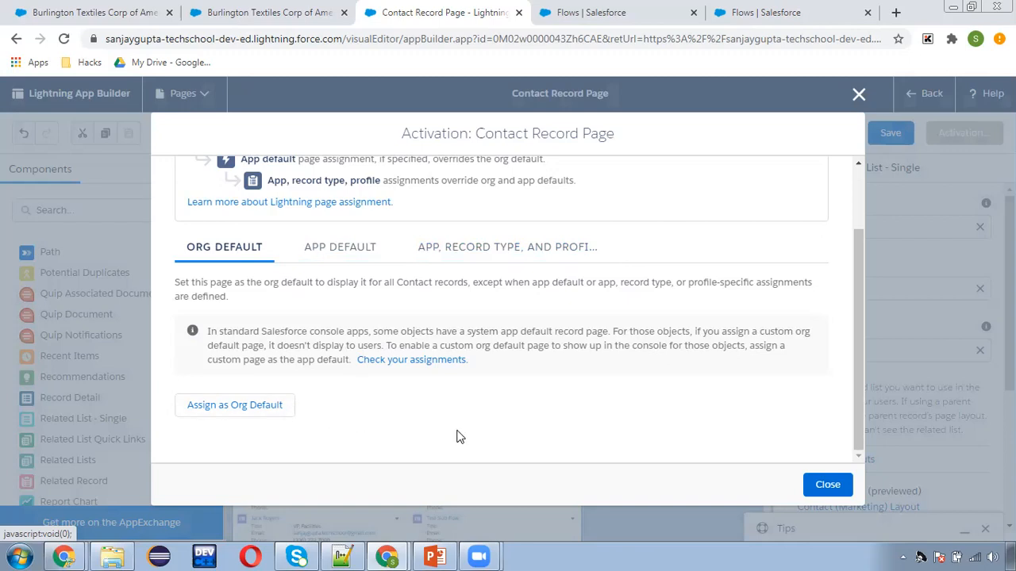
pyautogui.click(826, 484)
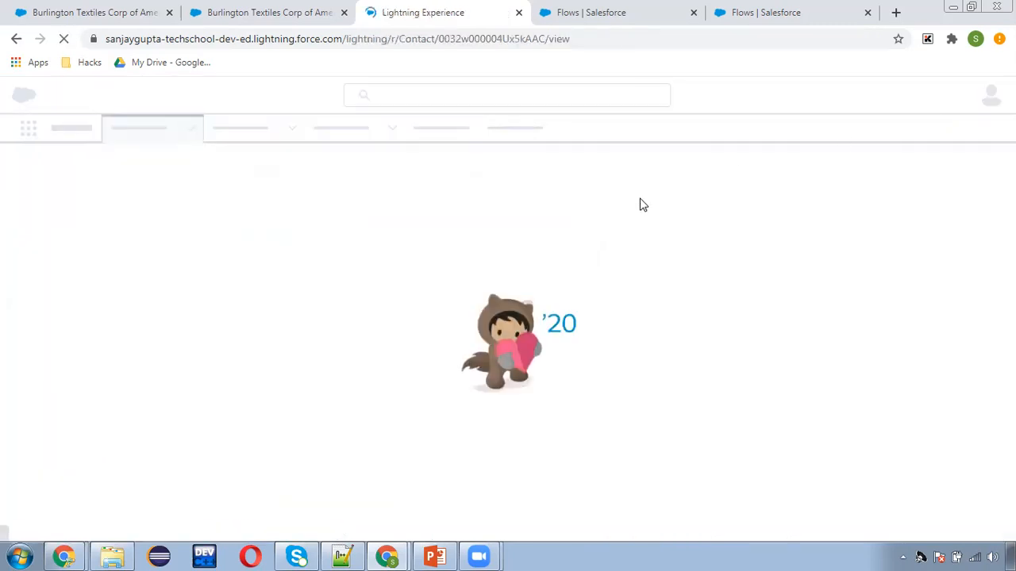
pyautogui.moveTo(633, 212)
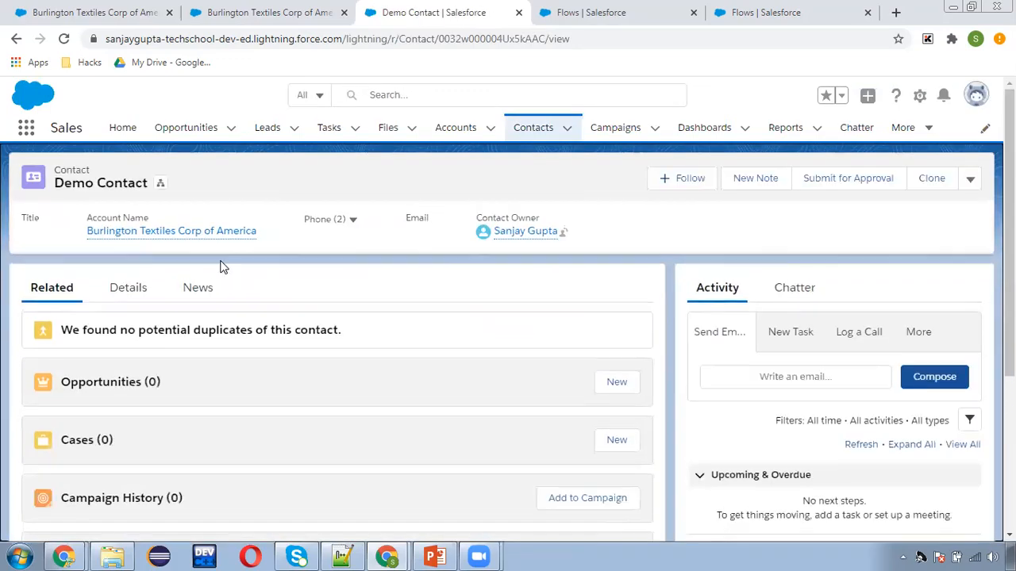
# - View All of Burlington Textiles Corp of America's five contacts, including Demo Contact
pyautogui.scroll(-3)
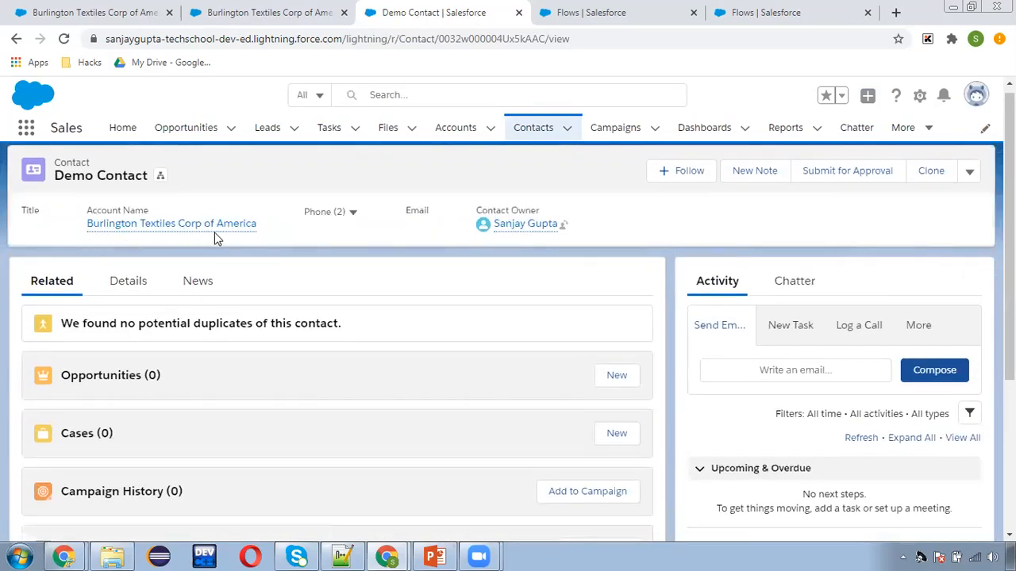
pyautogui.click(172, 222)
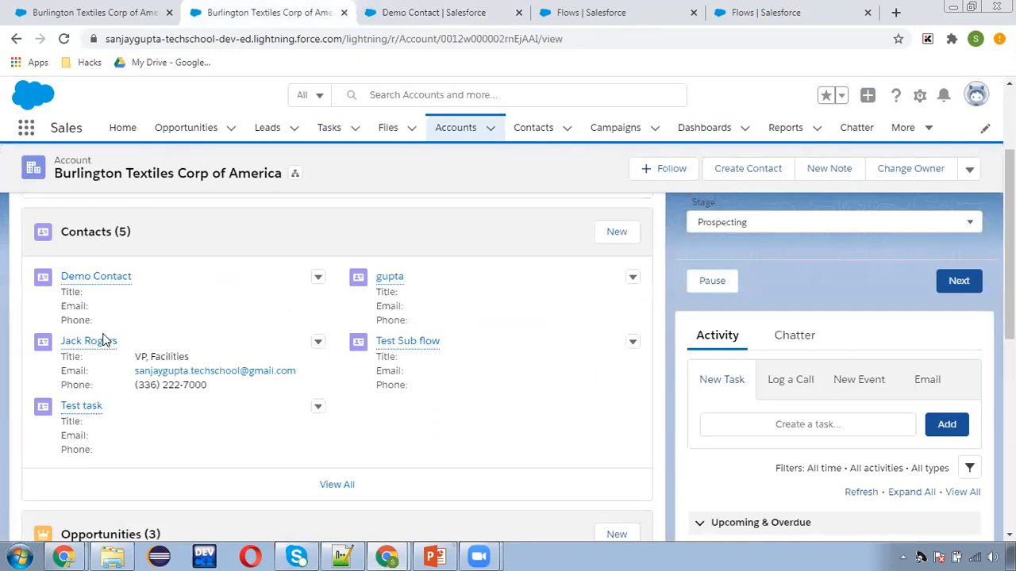
pyautogui.click(337, 484)
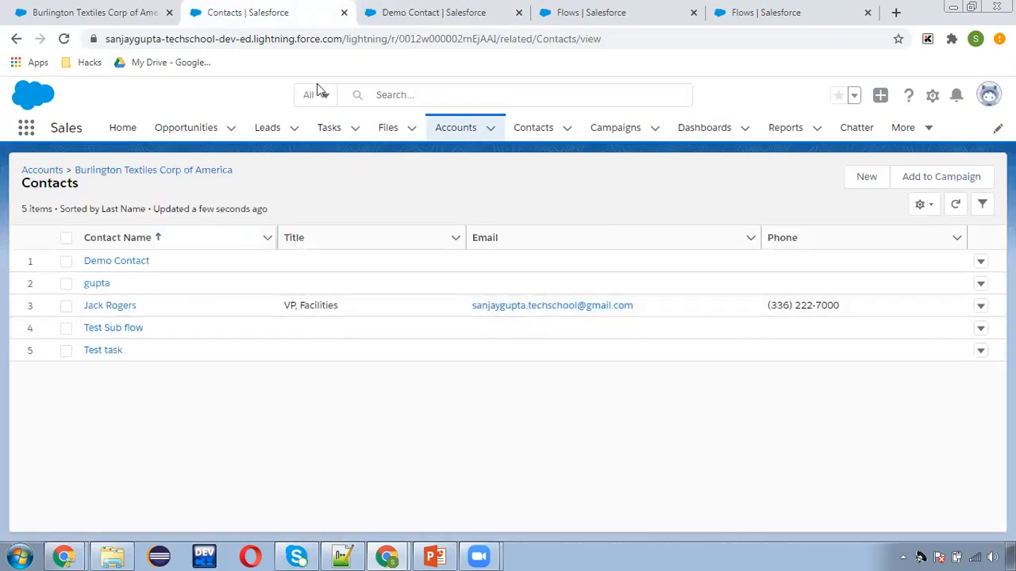
# - Return to Demo Contact and reveal its Contacts for Parent Account list with five contacts
pyautogui.click(115, 260)
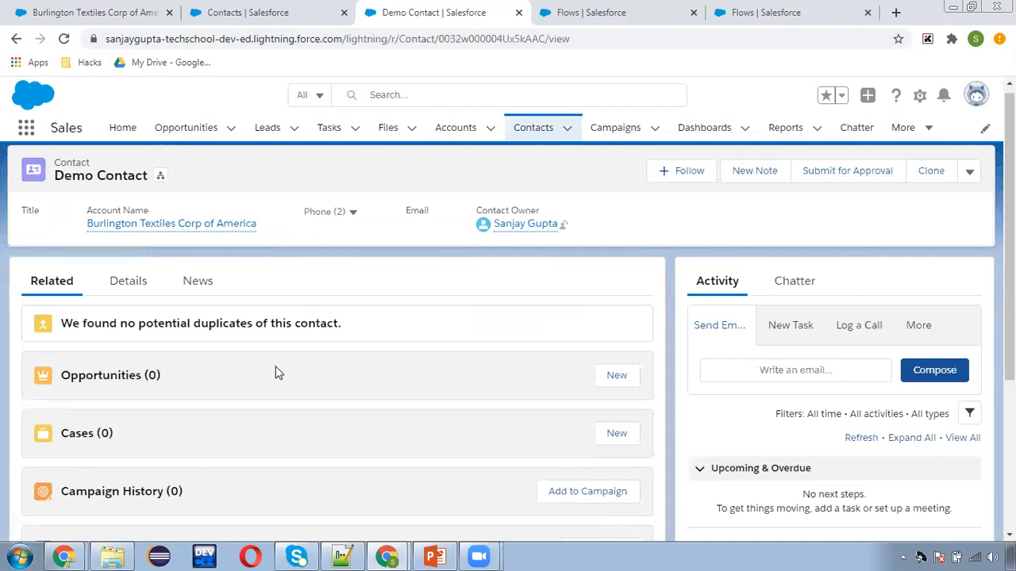
pyautogui.scroll(-3)
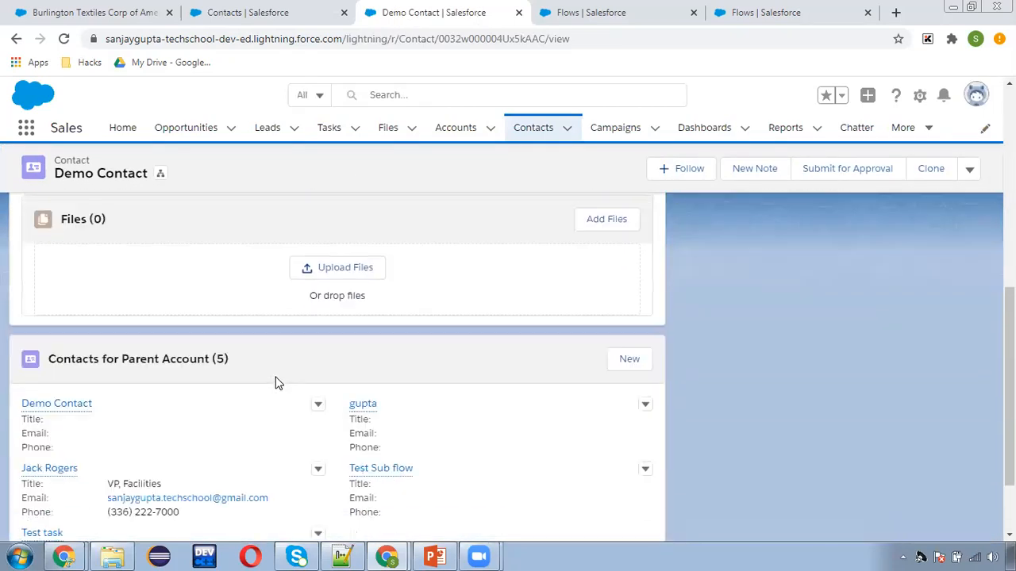
pyautogui.scroll(-3)
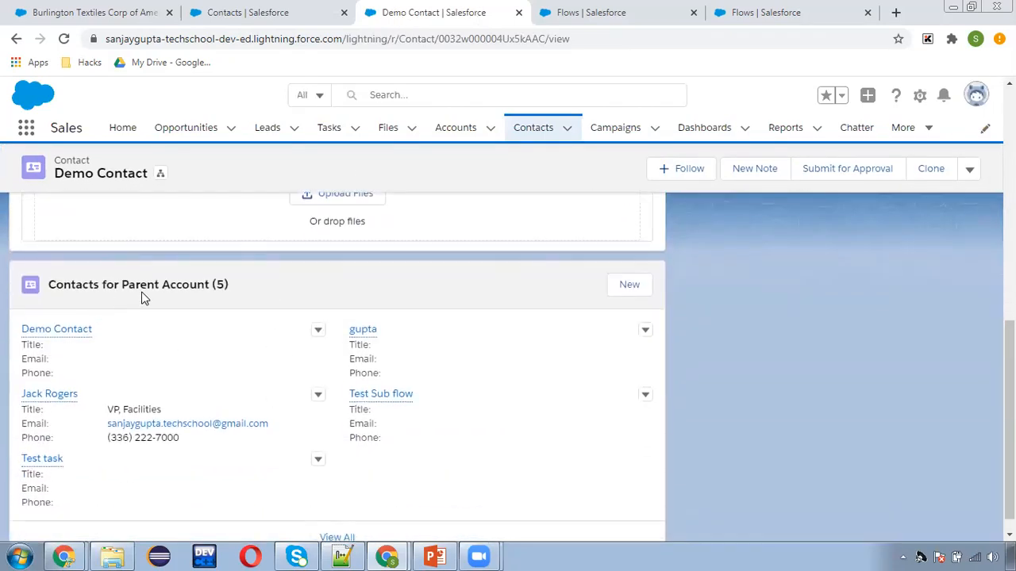
pyautogui.moveTo(327, 411)
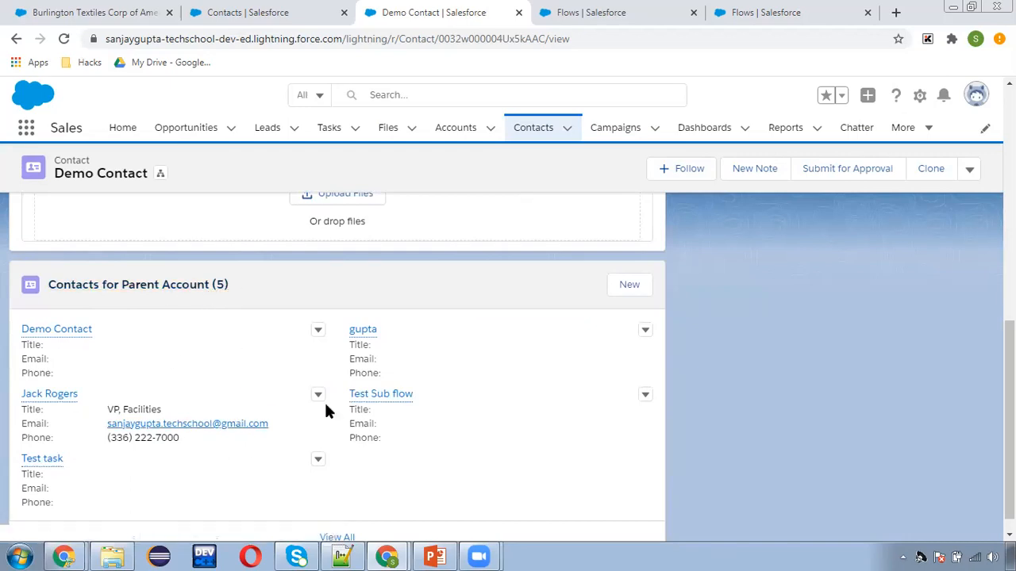
pyautogui.scroll(3)
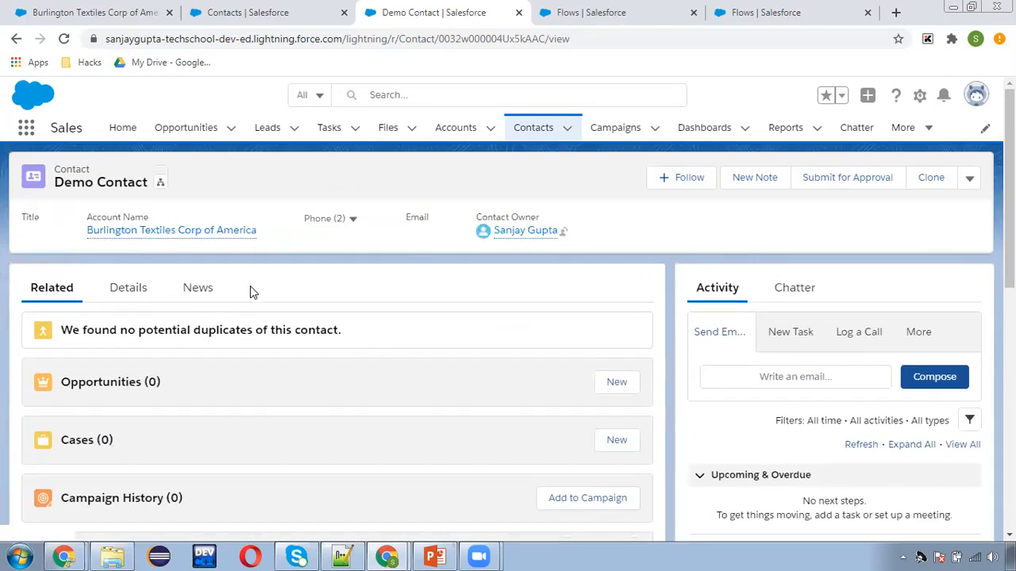
pyautogui.scroll(-3)
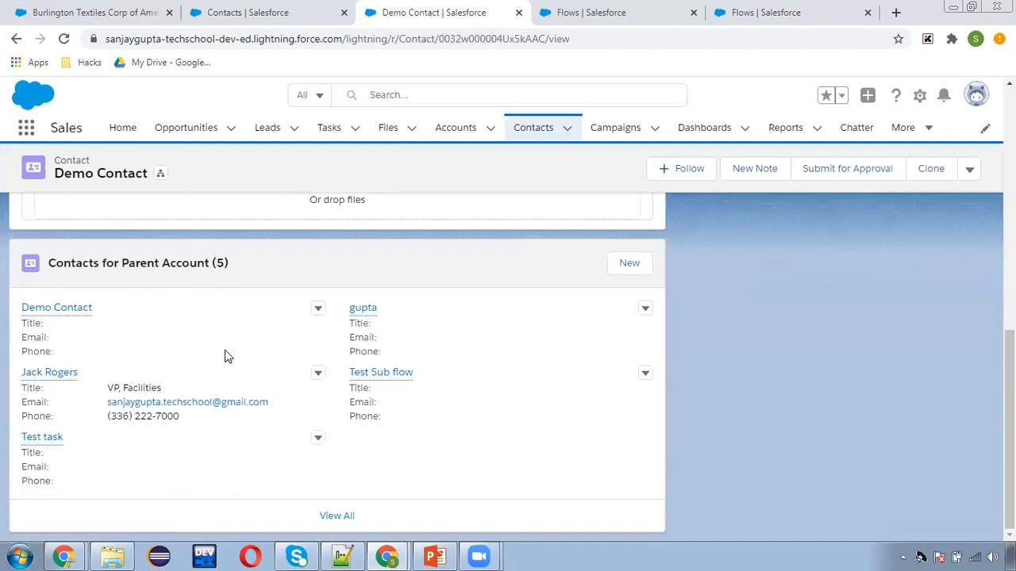
pyautogui.moveTo(192, 279)
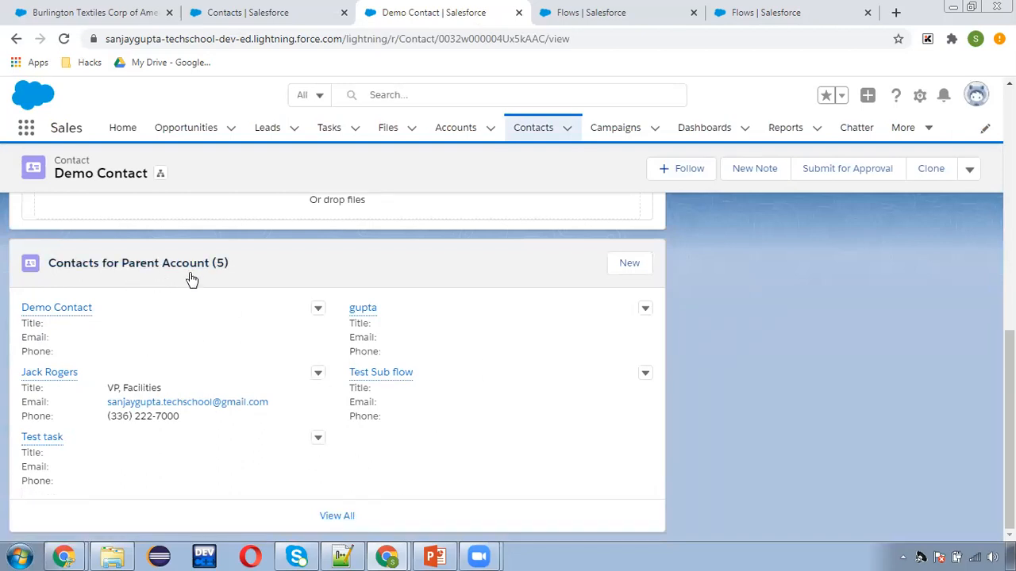
pyautogui.click(336, 515)
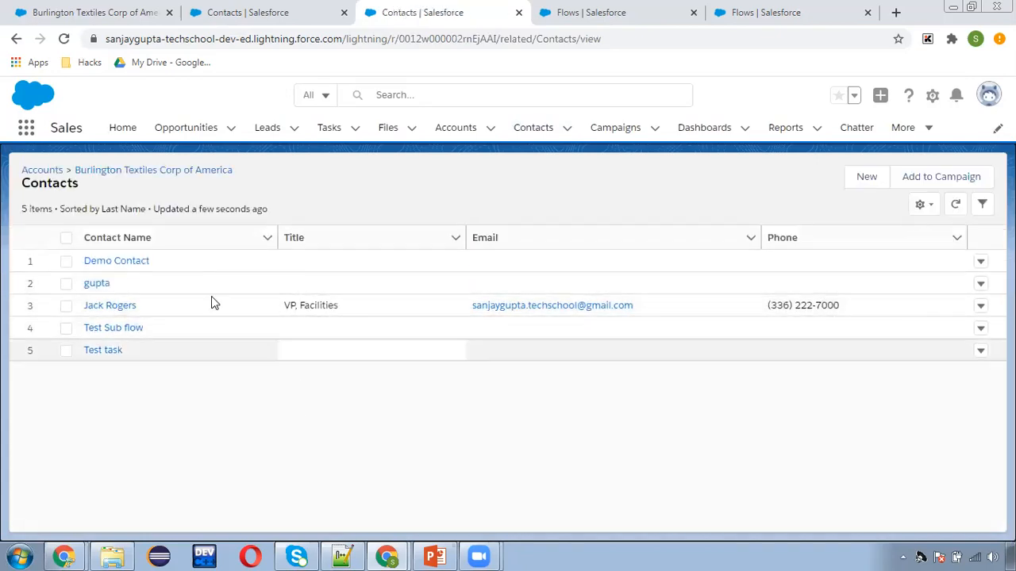
pyautogui.click(116, 260)
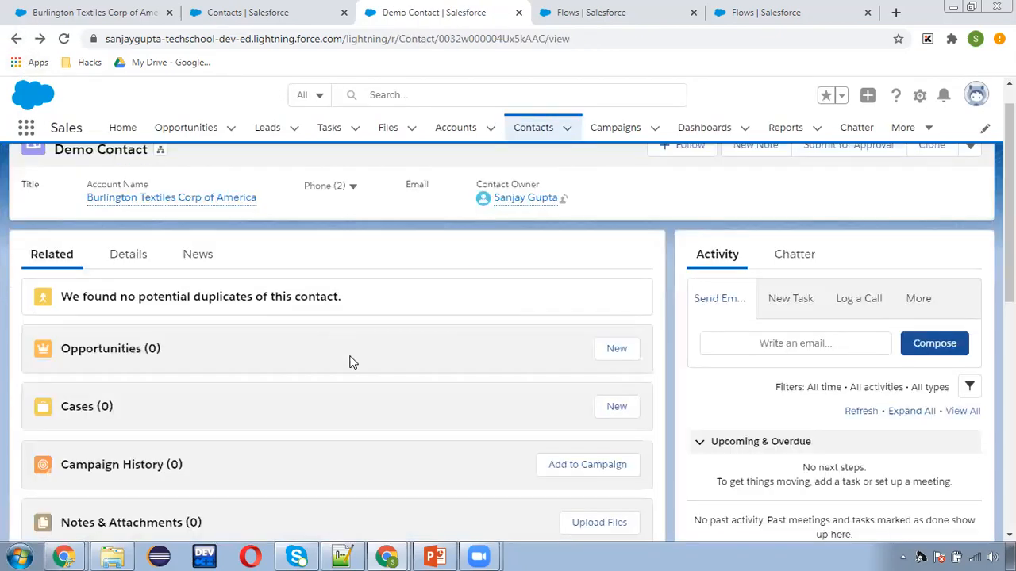
pyautogui.scroll(-3)
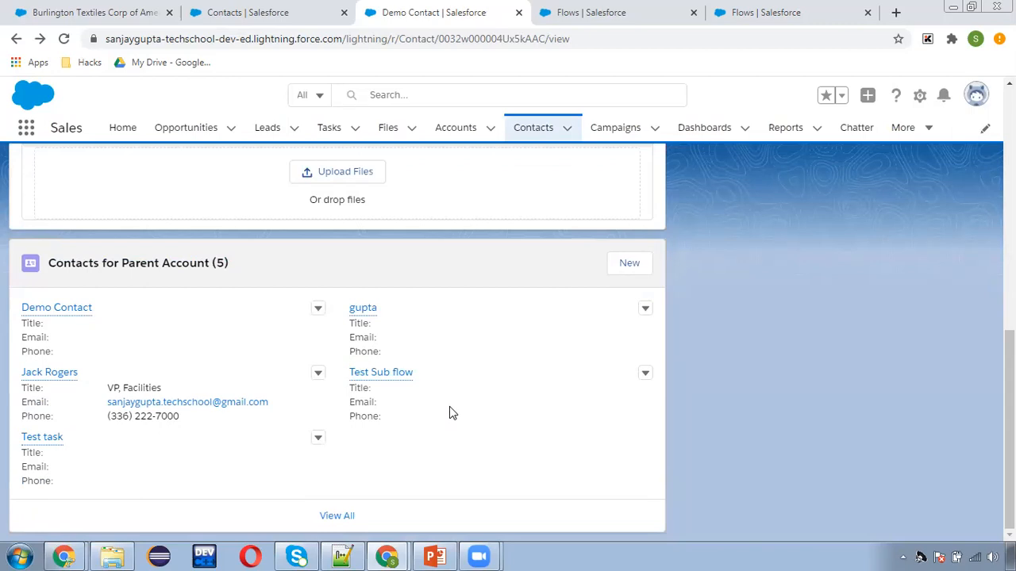
pyautogui.scroll(3)
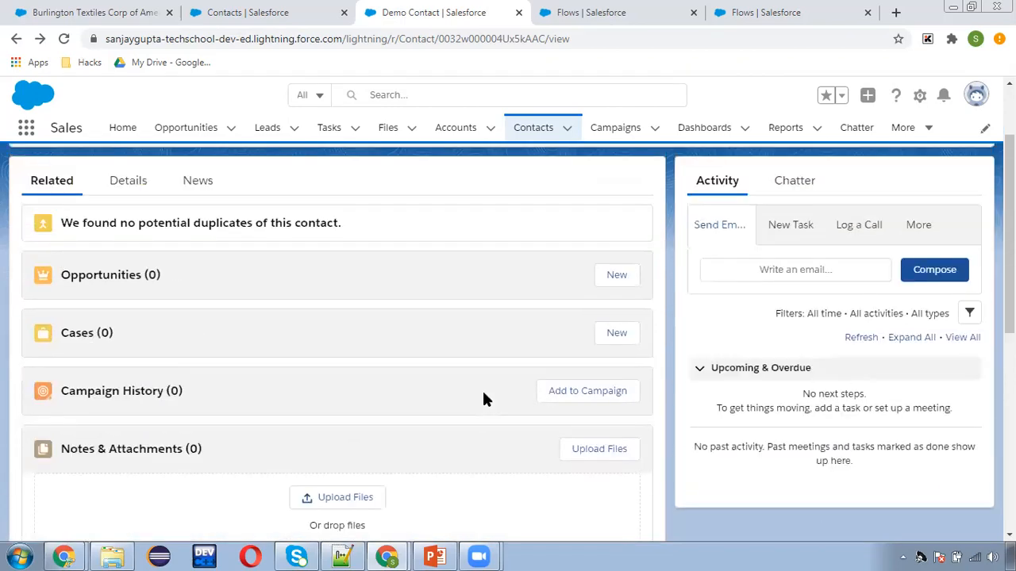
pyautogui.scroll(3)
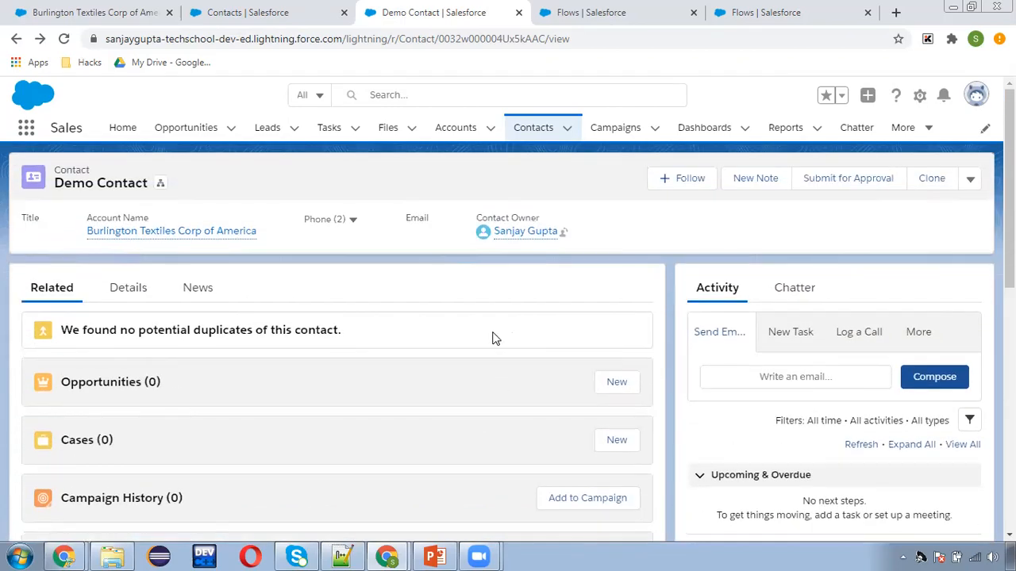
pyautogui.moveTo(463, 333)
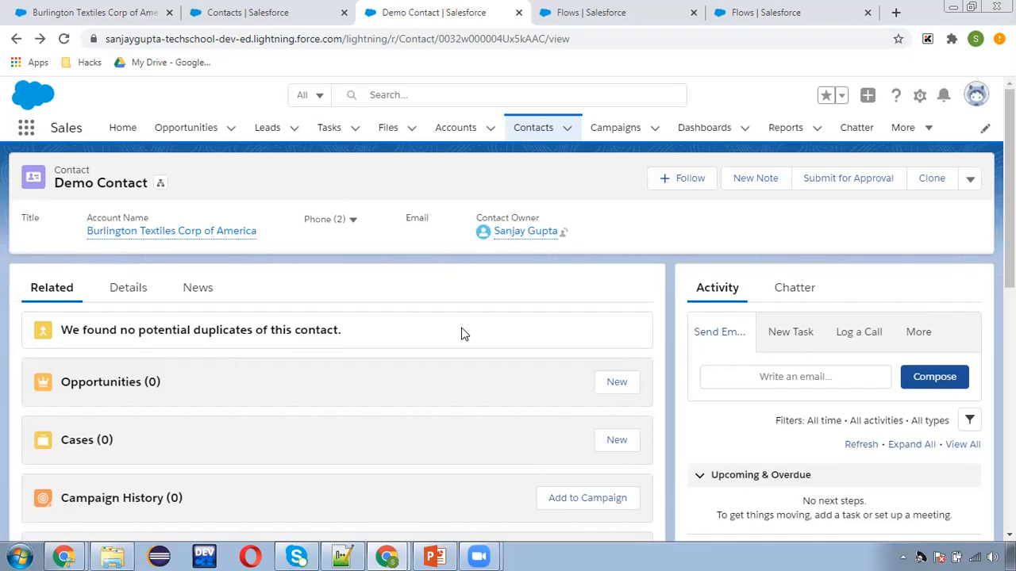
pyautogui.moveTo(310, 162)
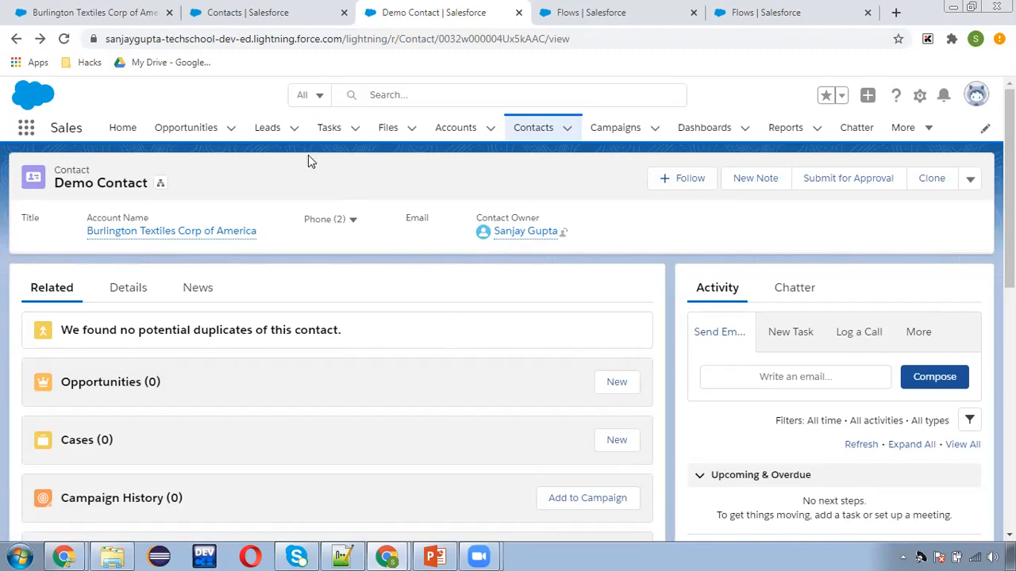
pyautogui.moveTo(332, 184)
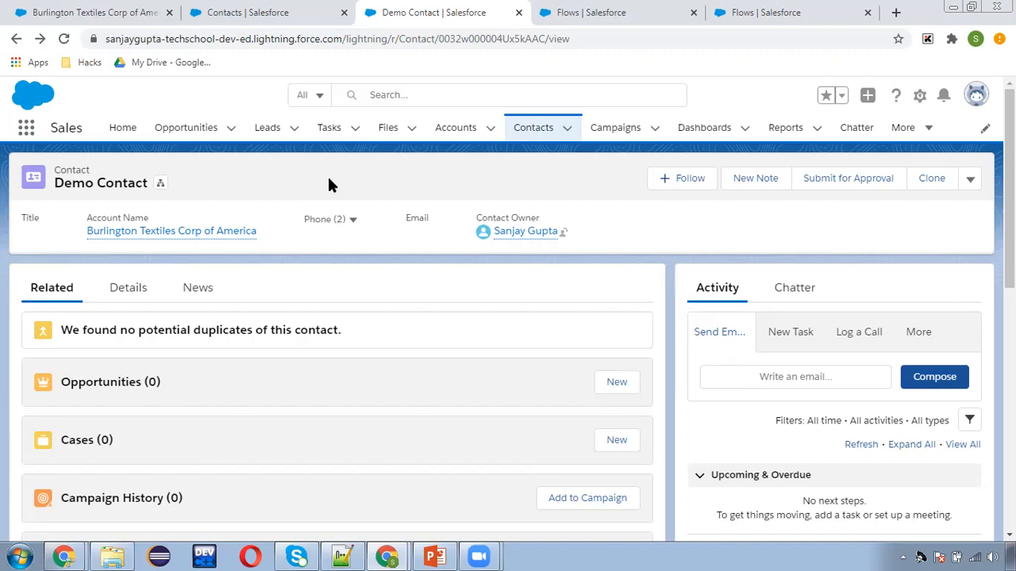
pyautogui.moveTo(295, 285)
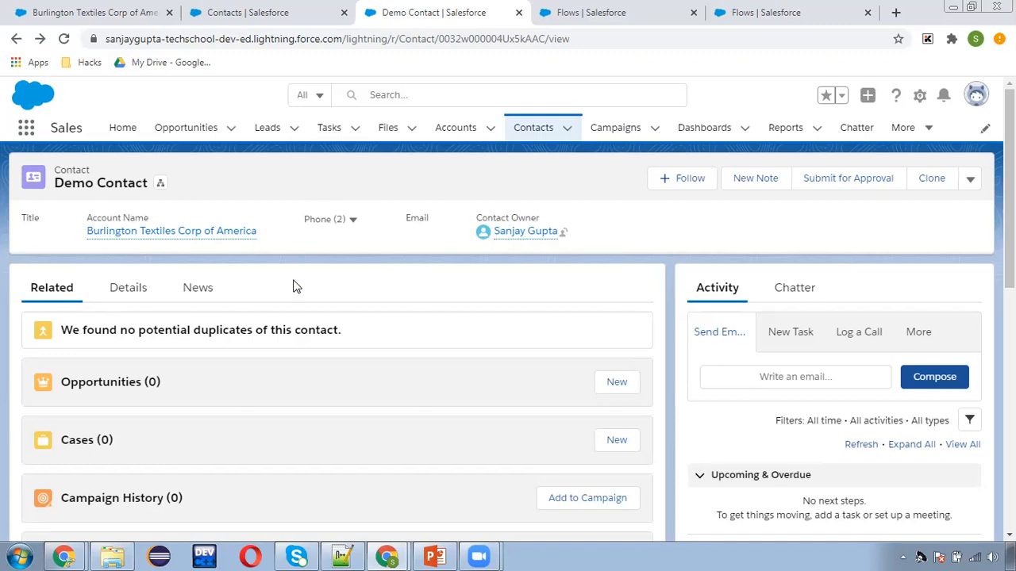
pyautogui.scroll(-3)
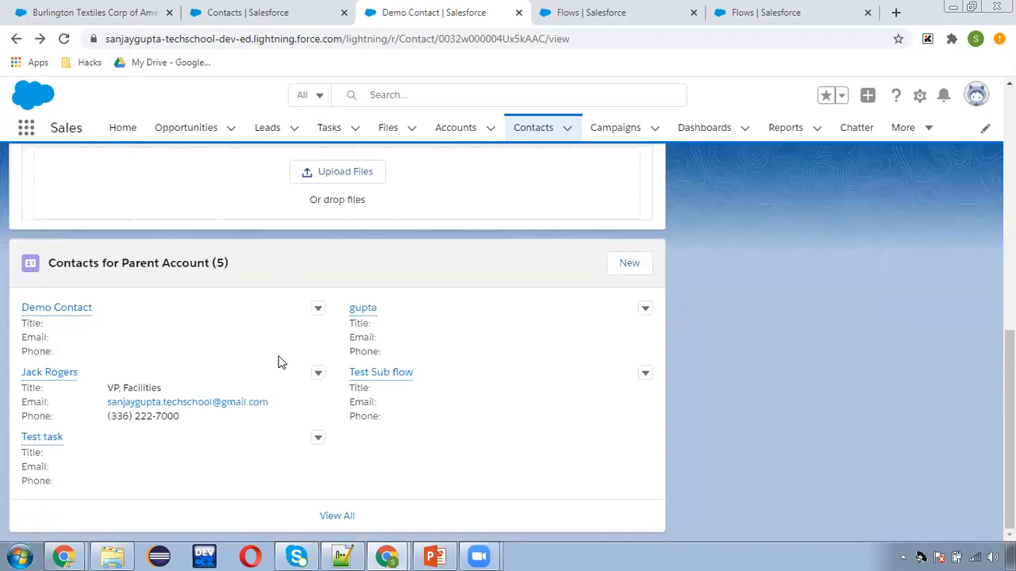
pyautogui.moveTo(327, 390)
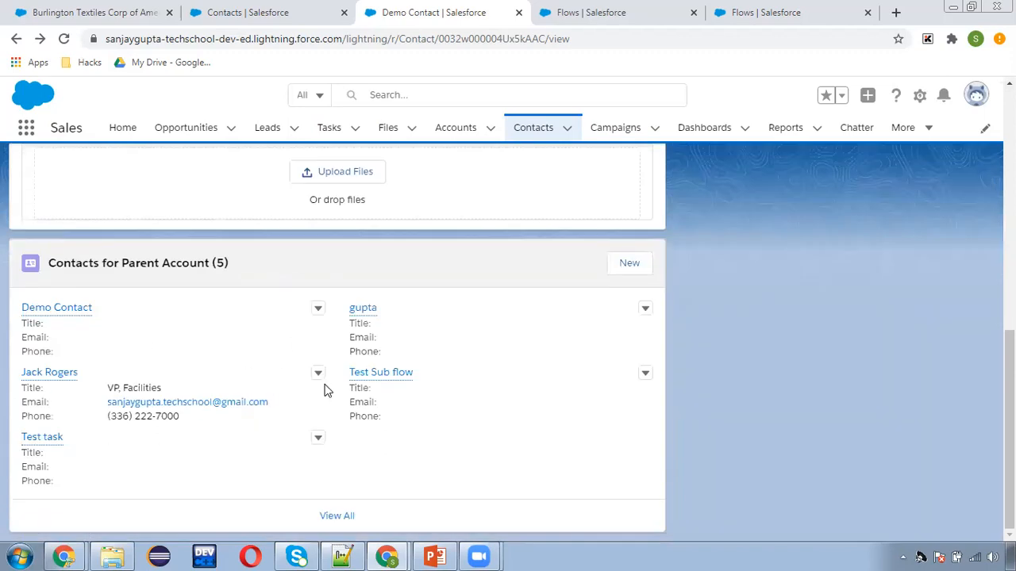
pyautogui.moveTo(207, 431)
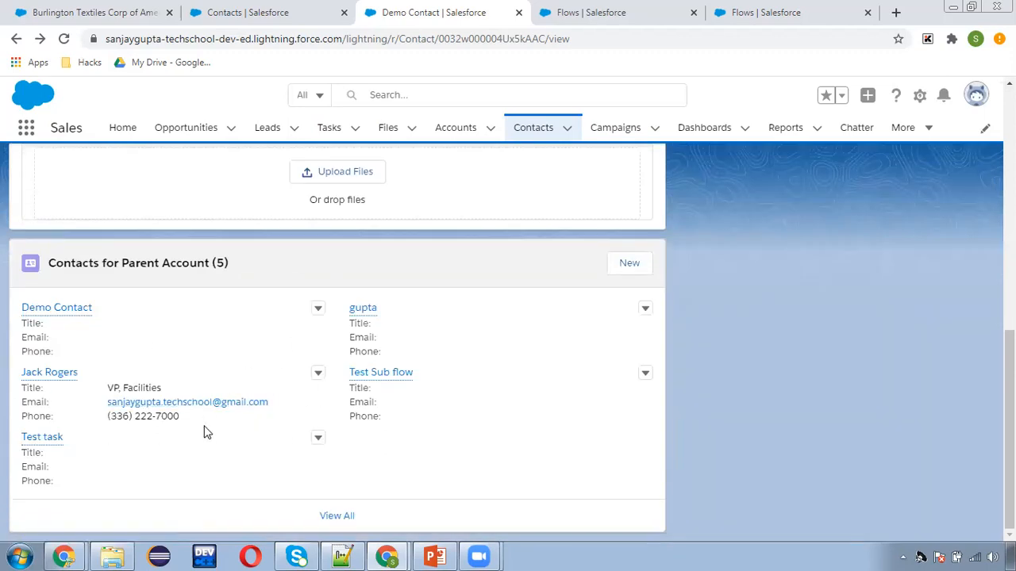
pyautogui.moveTo(457, 459)
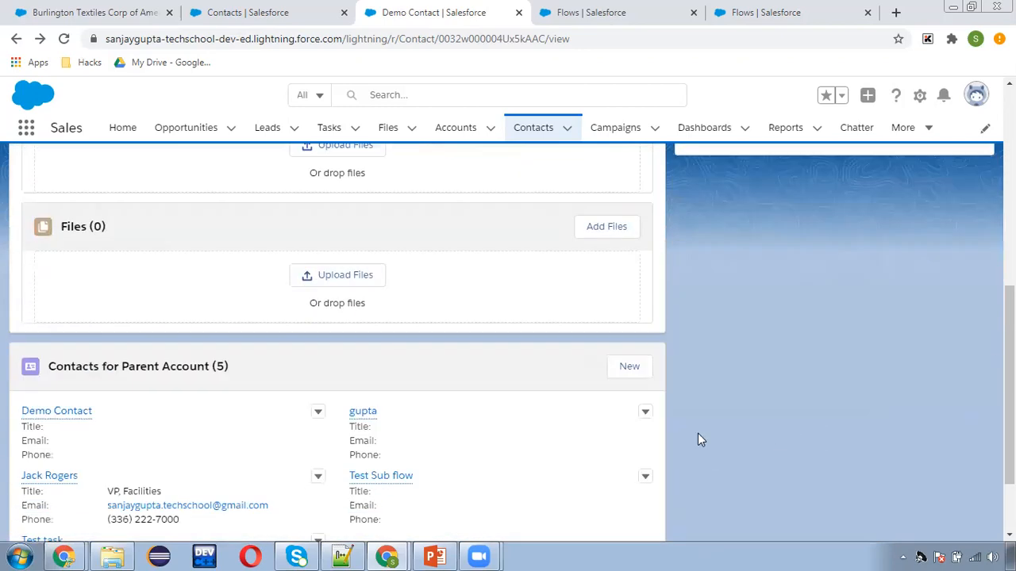
pyautogui.scroll(-3)
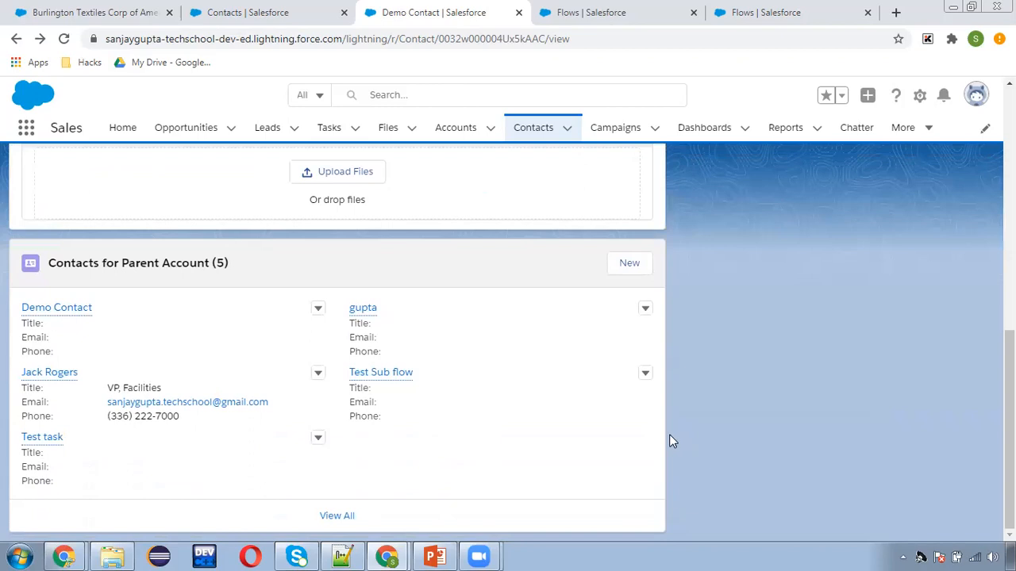
pyautogui.scroll(3)
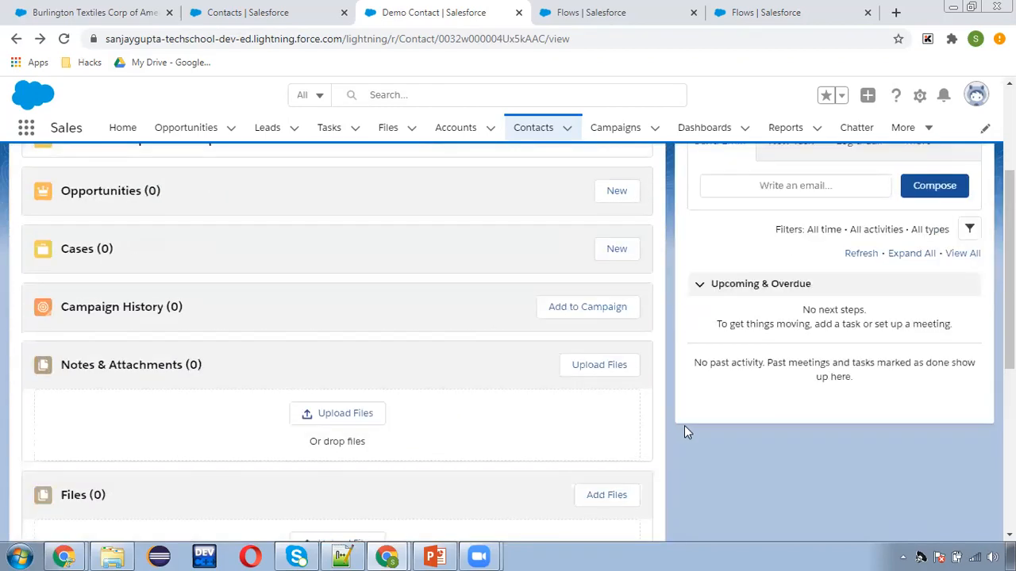
pyautogui.scroll(3)
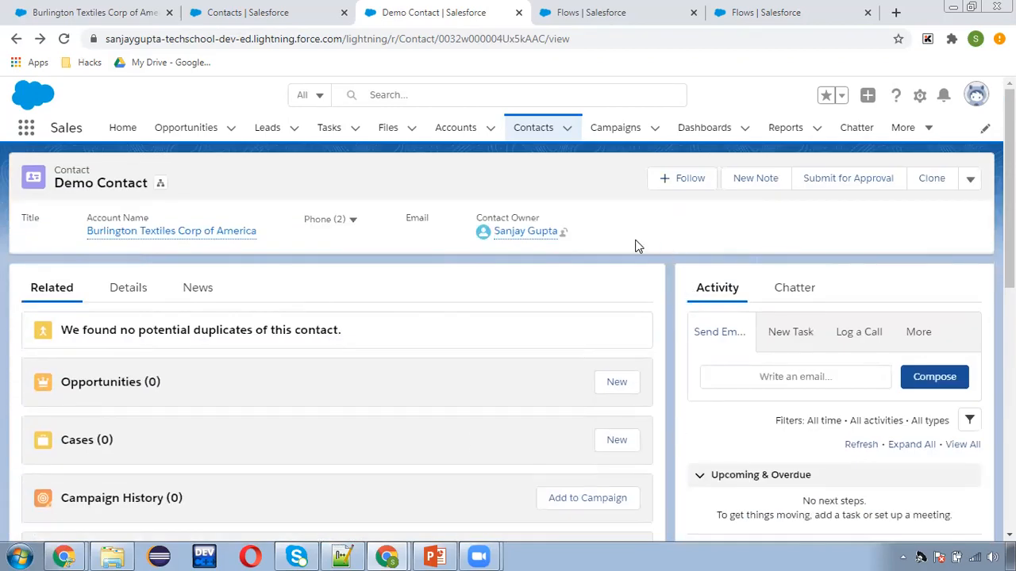
pyautogui.moveTo(627, 242)
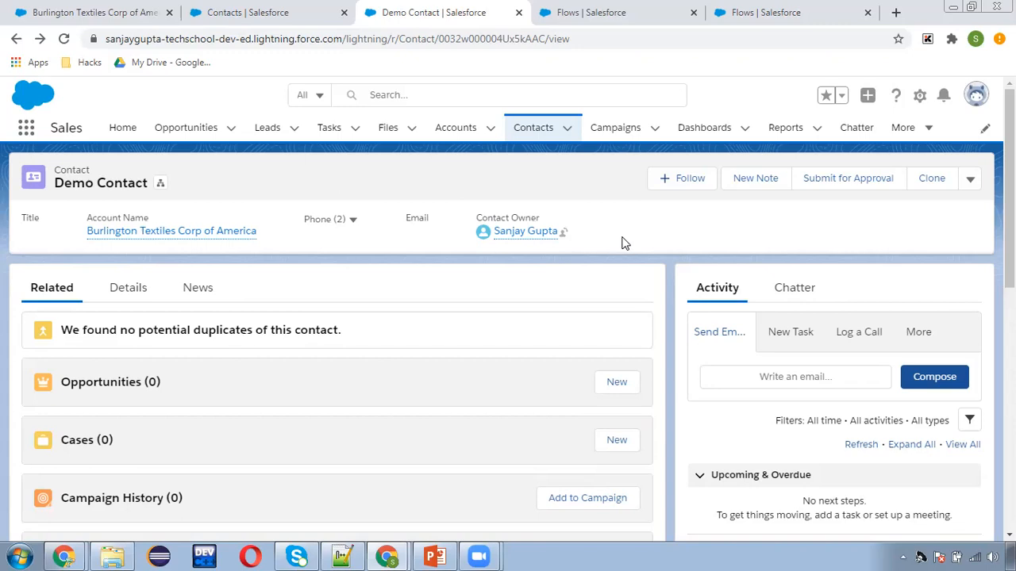
pyautogui.moveTo(616, 244)
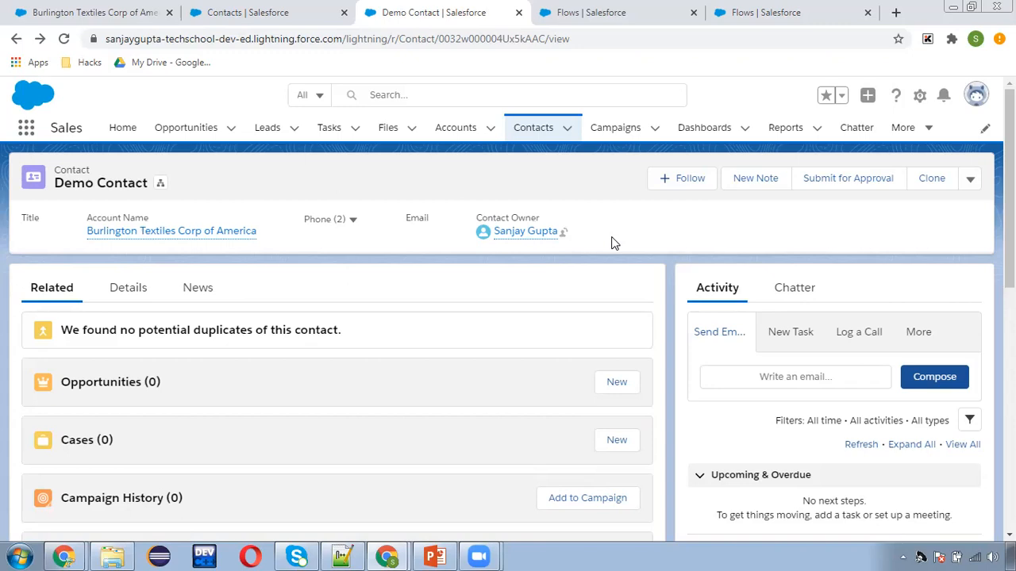
pyautogui.moveTo(698, 524)
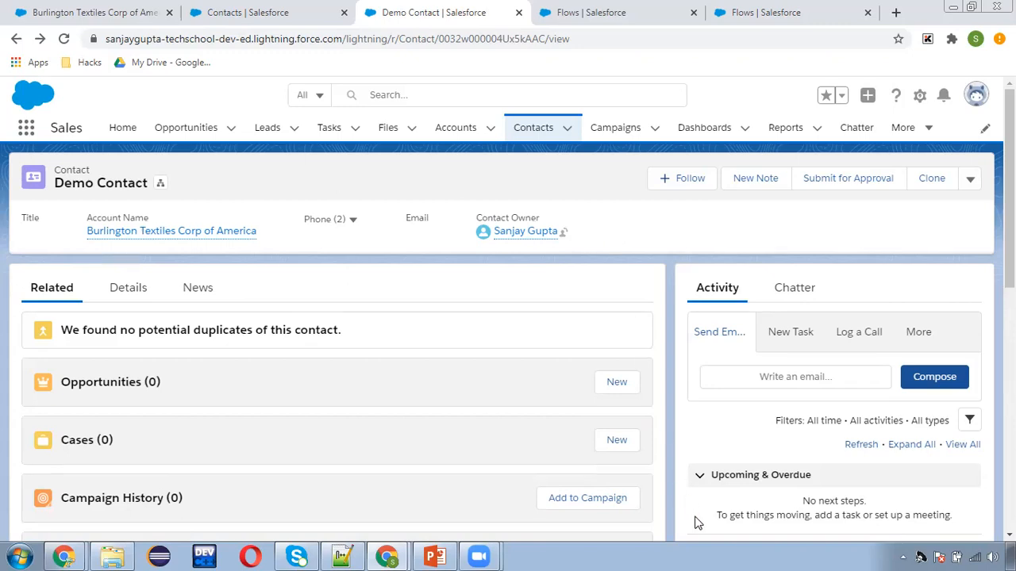